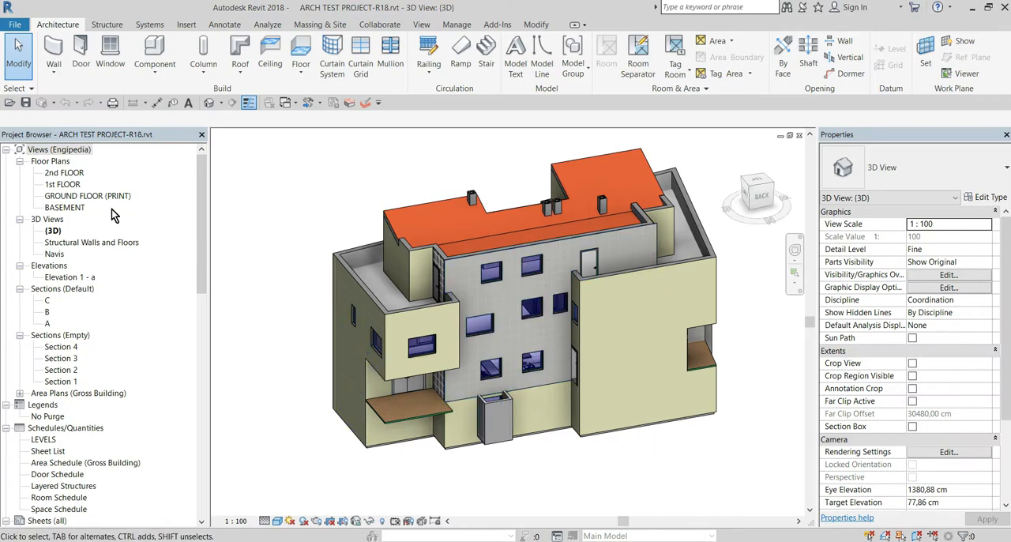
Review the layer structure of exterior wall type AB-20 TI-10 from the ground floor plan
{"action": "double_click", "coordinate": [87, 196]}
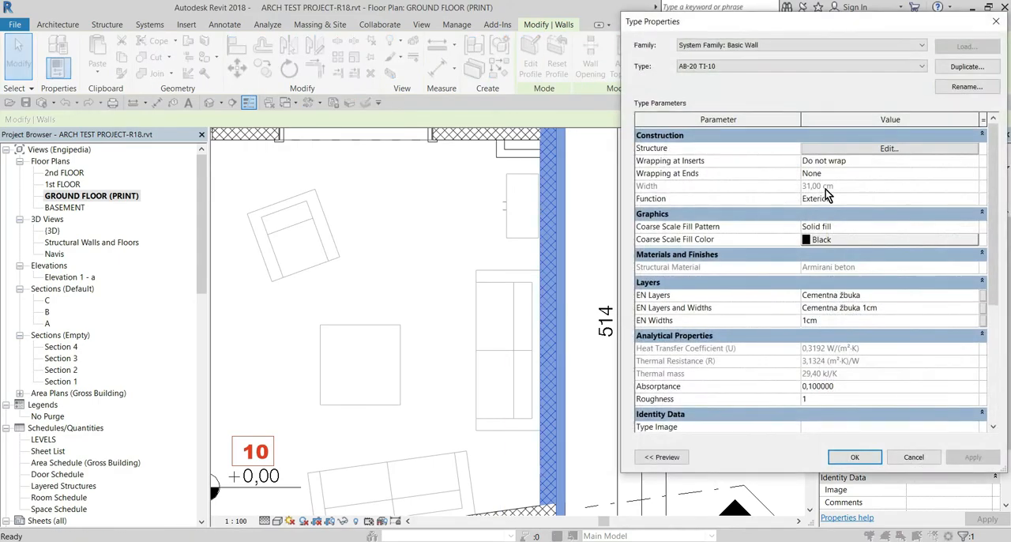
{"action": "left_click", "coordinate": [889, 148]}
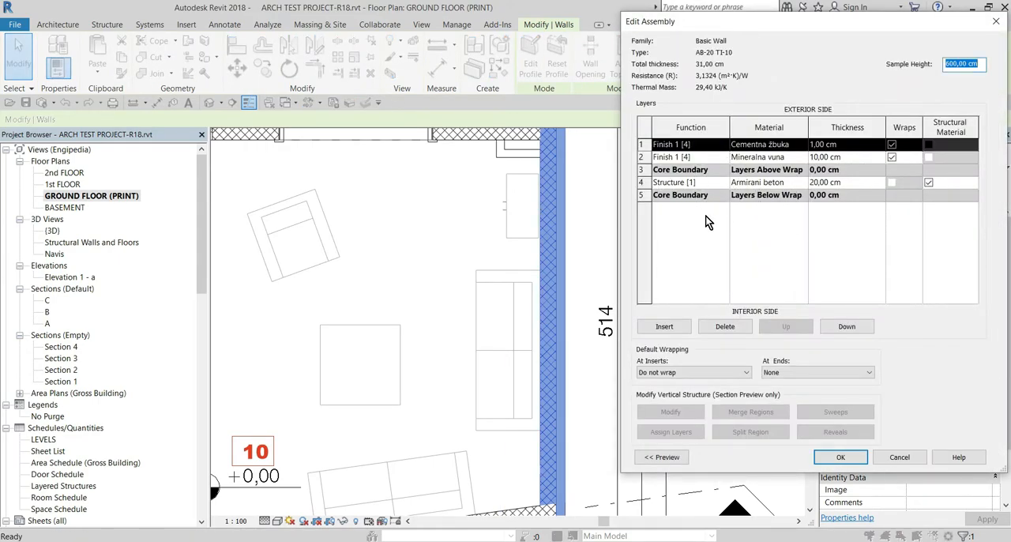
{"action": "left_click", "coordinate": [840, 457]}
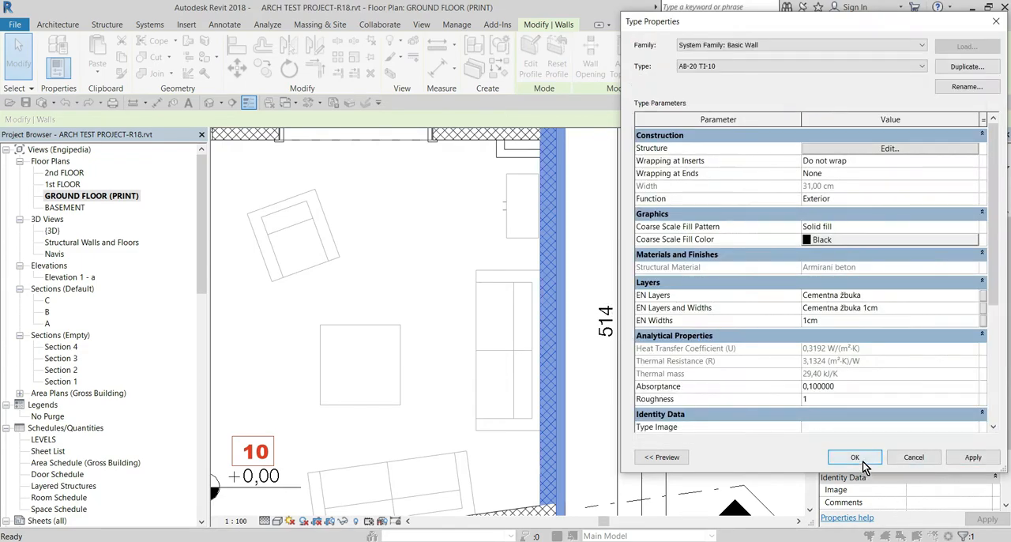
Browse the Walls and Floors lists in the Engipedia Structural Layers add-in
{"action": "left_click", "coordinate": [855, 457]}
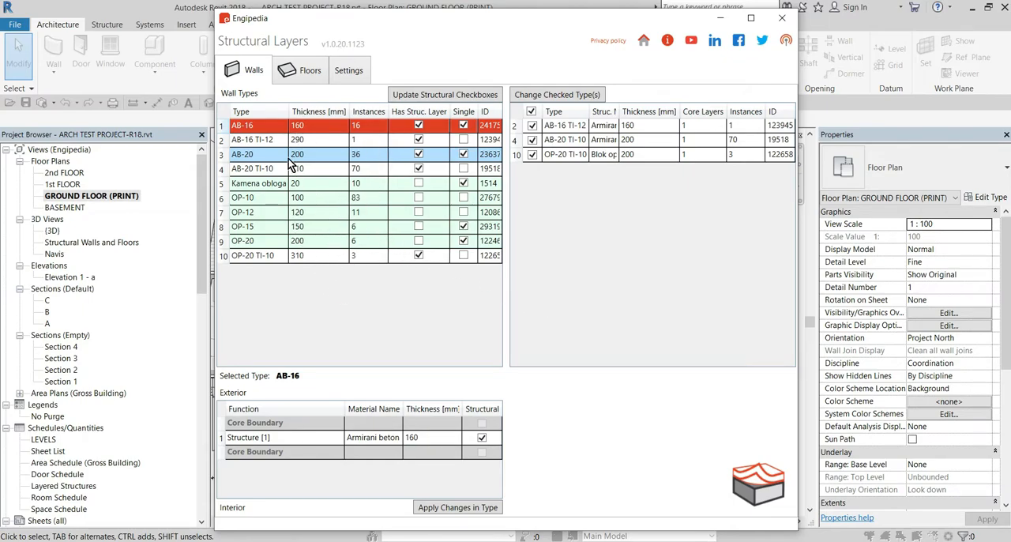
{"action": "left_click", "coordinate": [310, 70]}
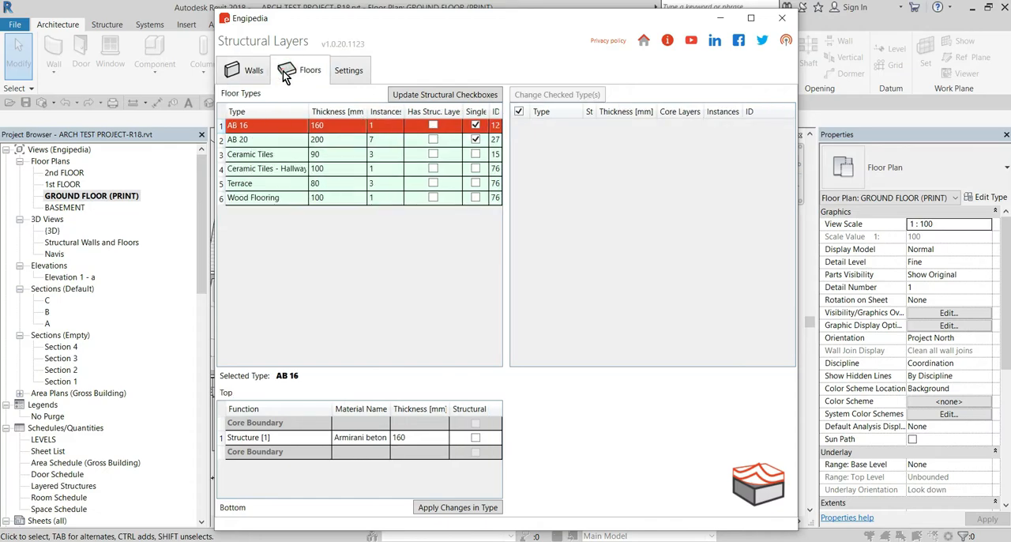
{"action": "left_click", "coordinate": [252, 70]}
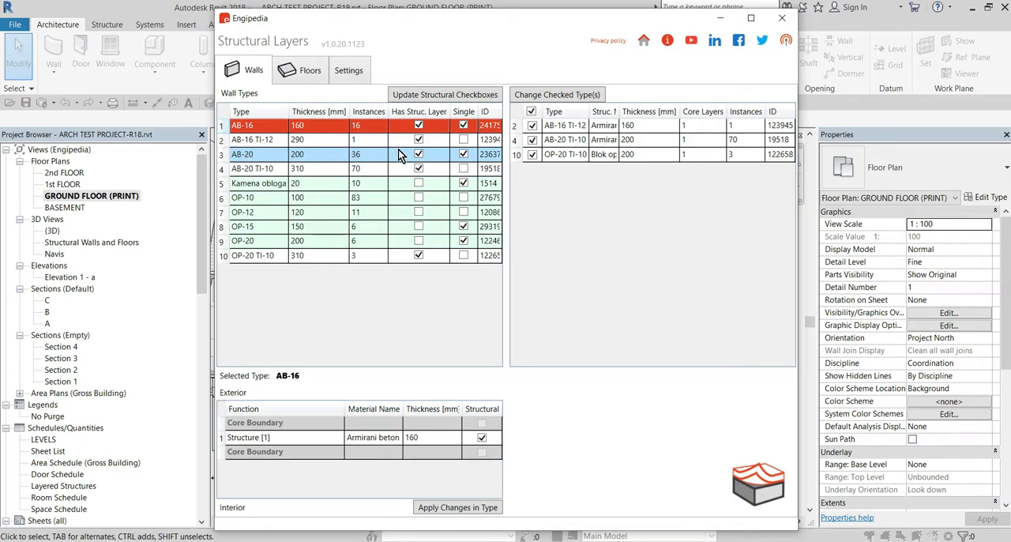
Inspect the layers of wall types AB-20, Kamena obloga, OP-12 and AB-20 TI-10, then close the add-in
{"action": "left_click", "coordinate": [243, 153]}
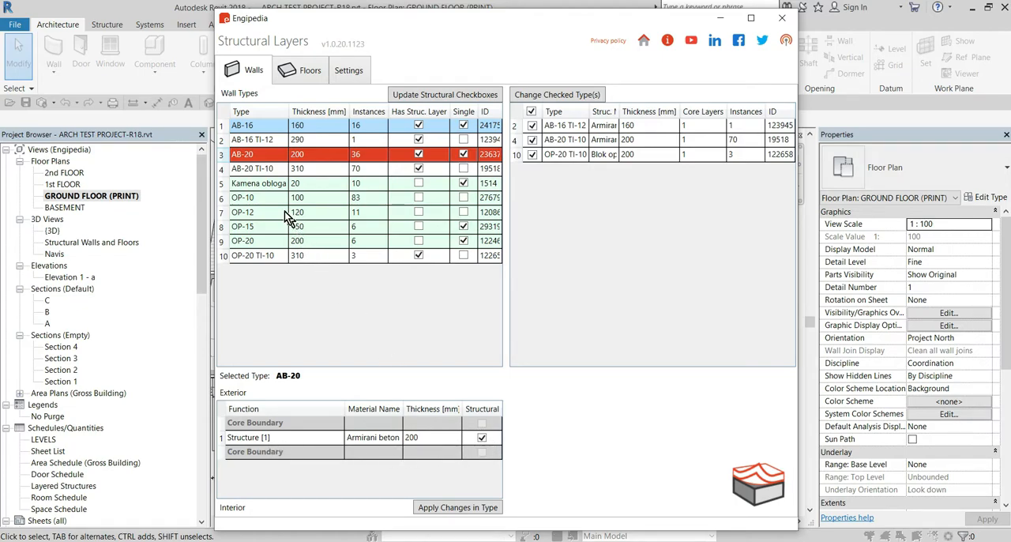
{"action": "left_click", "coordinate": [259, 183]}
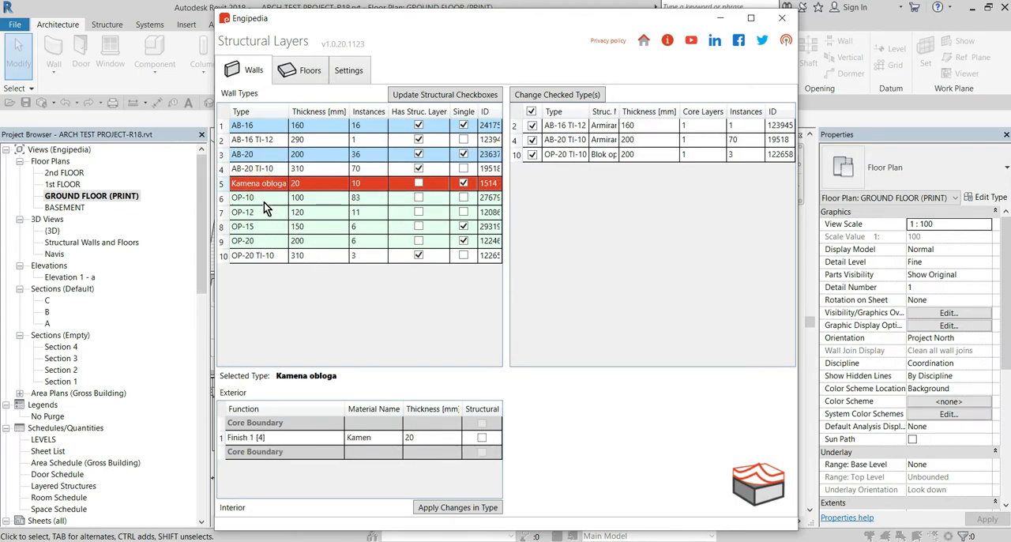
{"action": "left_click", "coordinate": [243, 211]}
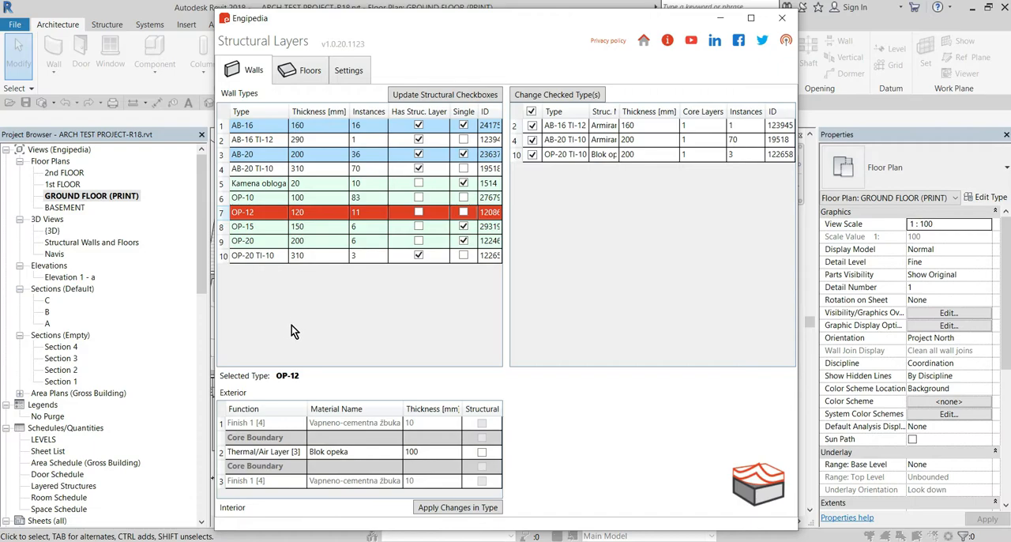
{"action": "left_click", "coordinate": [253, 256]}
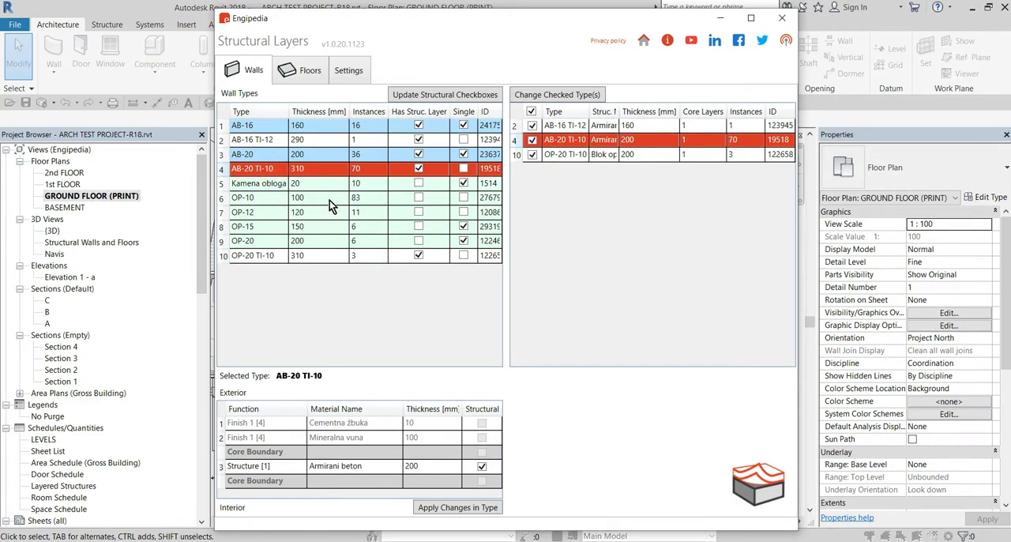
{"action": "left_click", "coordinate": [780, 17]}
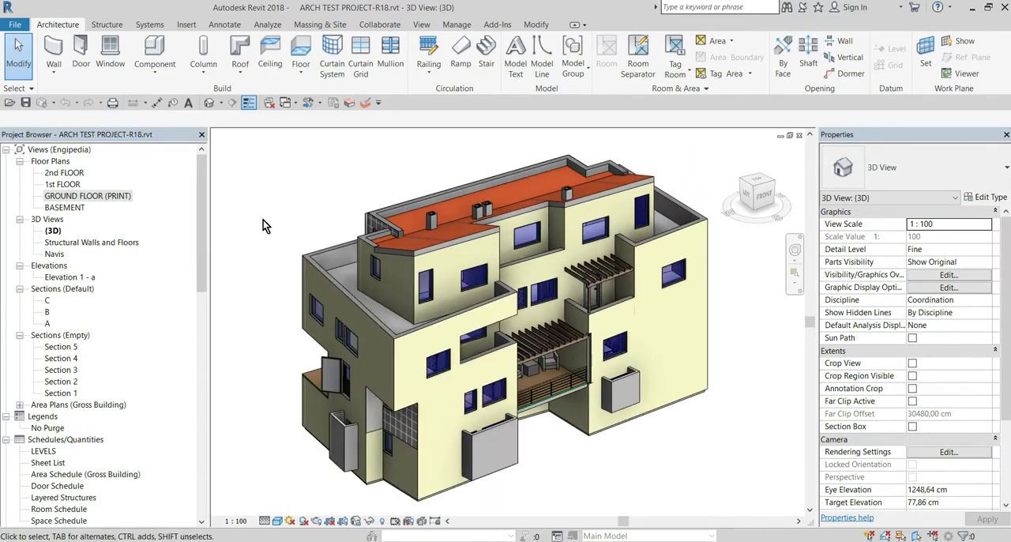
Show the Structural Walls and Floors 3D view from the Project Browser
{"action": "double_click", "coordinate": [87, 195]}
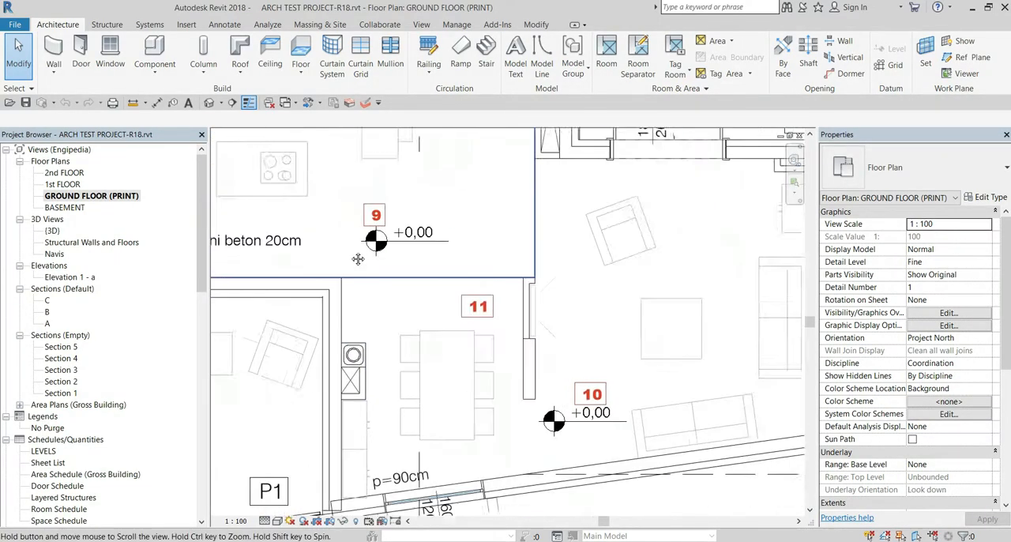
{"action": "double_click", "coordinate": [93, 242]}
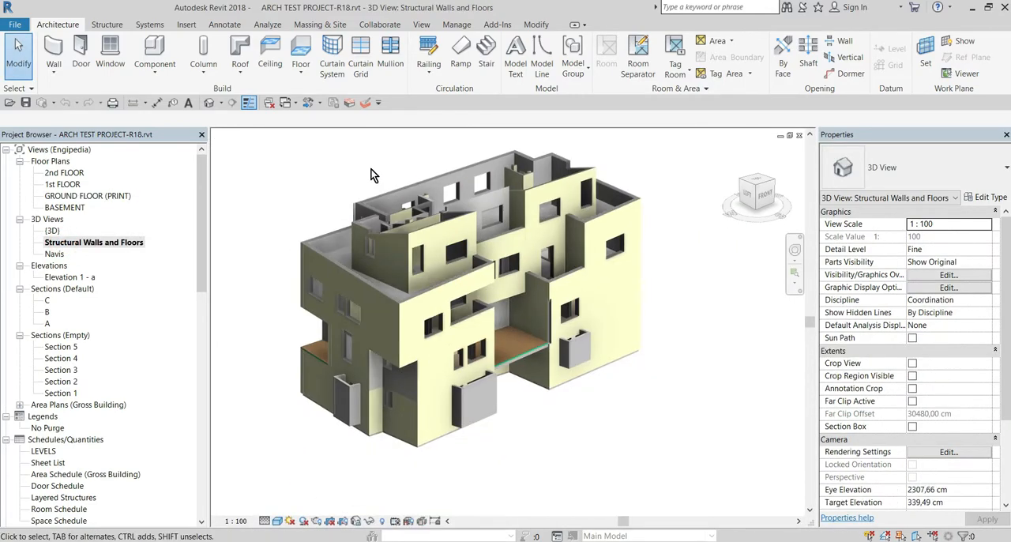
Apply view filters hiding non-structural walls and floors in the Structural Walls and Floors view
{"action": "left_click", "coordinate": [948, 275]}
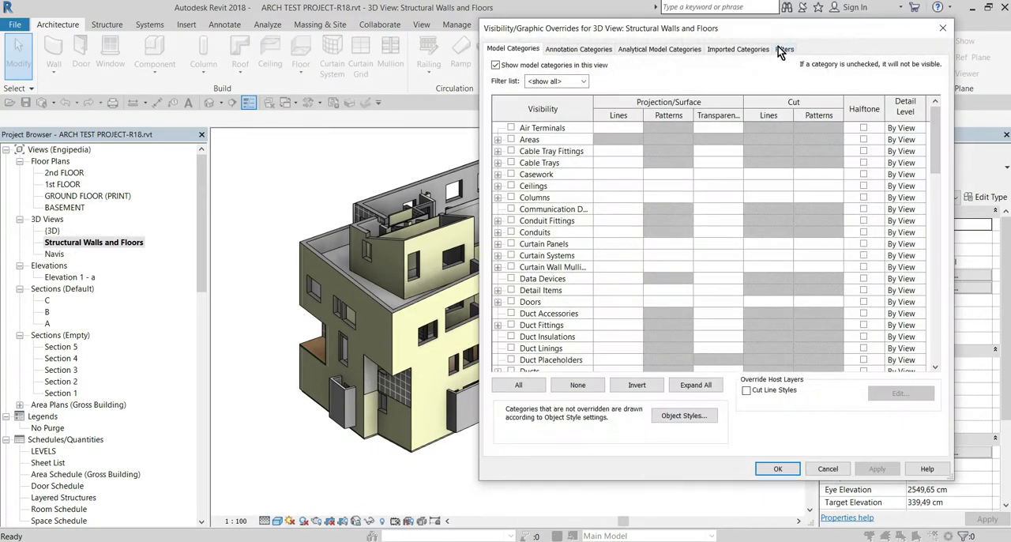
{"action": "left_click", "coordinate": [783, 48]}
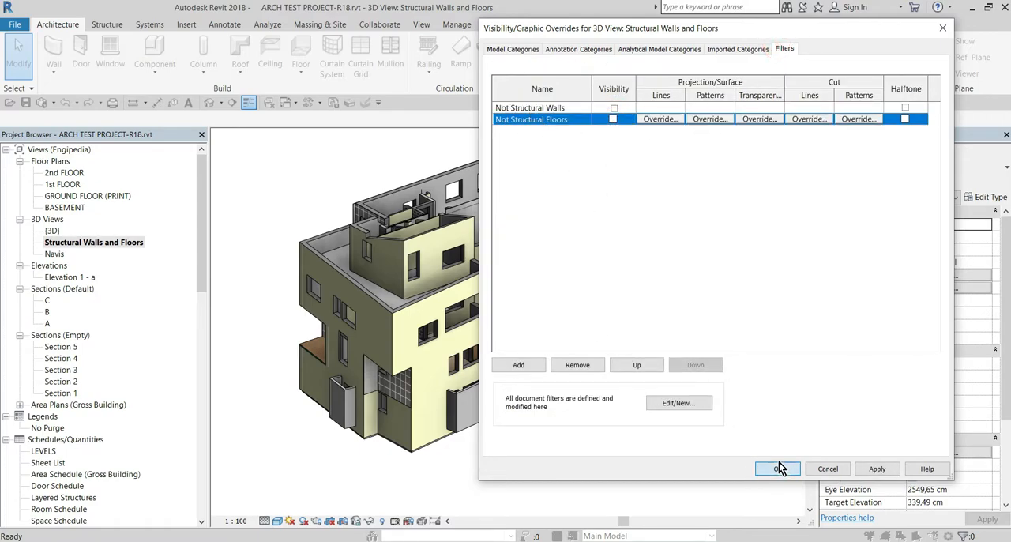
{"action": "left_click", "coordinate": [777, 468]}
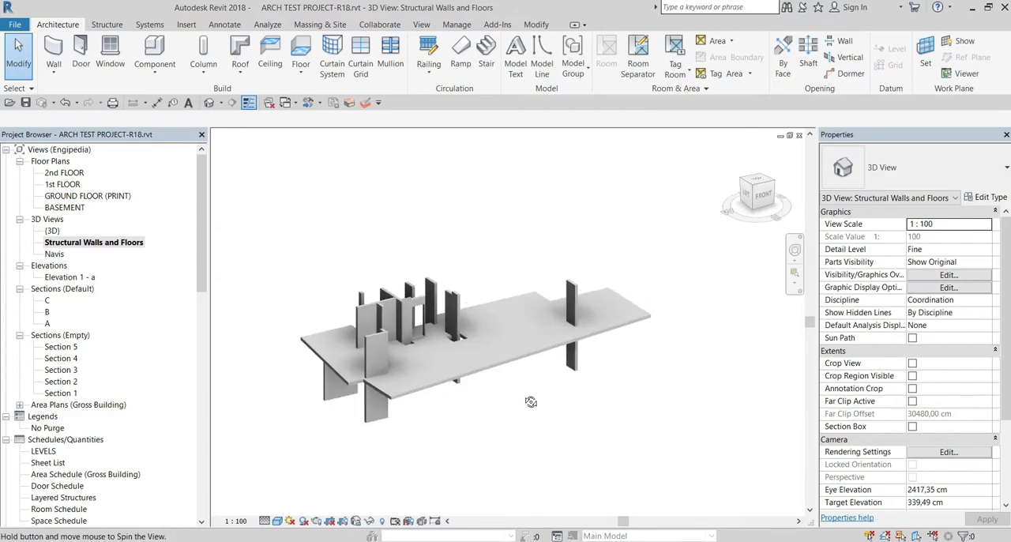
{"action": "left_click", "coordinate": [455, 316]}
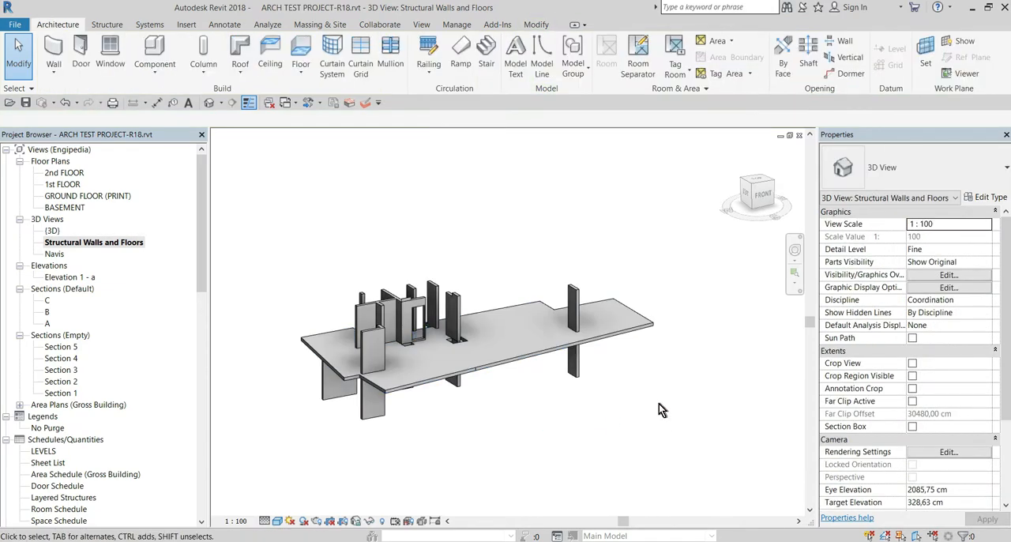
{"action": "mouse_move", "coordinate": [490, 256]}
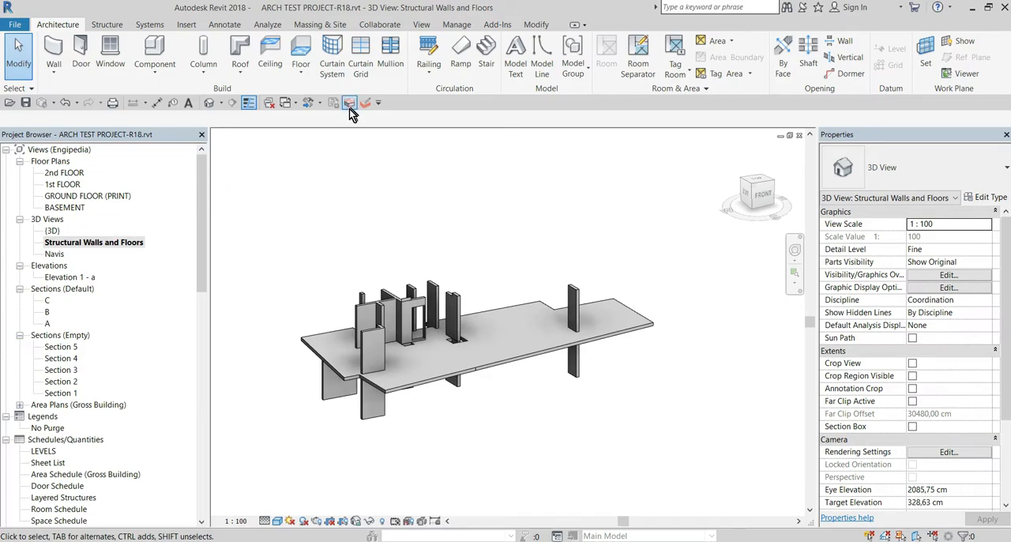
Convert the checked wall types (AB-16) to structural via Structural Layers and inspect the 3D result
{"action": "left_click", "coordinate": [349, 102]}
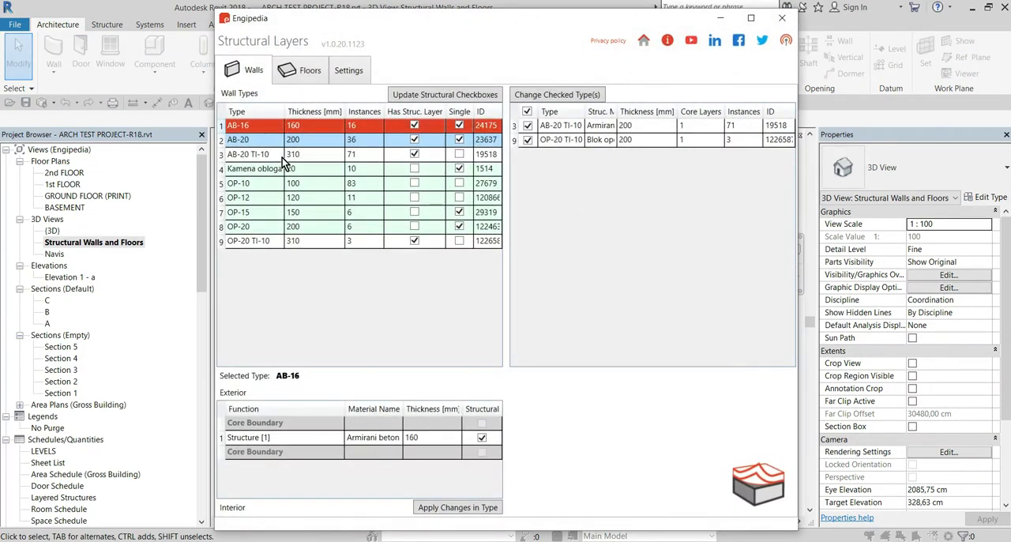
{"action": "left_click", "coordinate": [556, 95]}
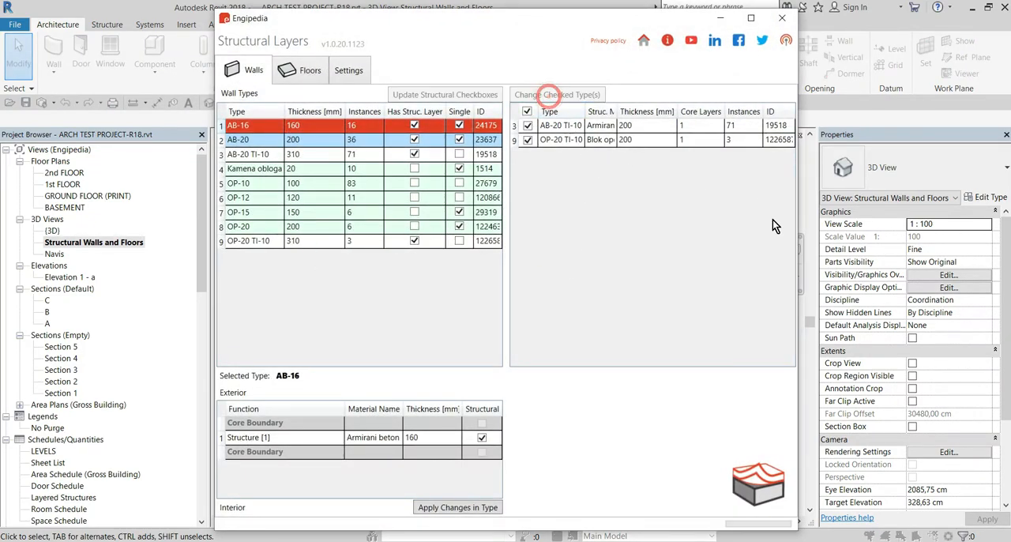
{"action": "left_click", "coordinate": [556, 95]}
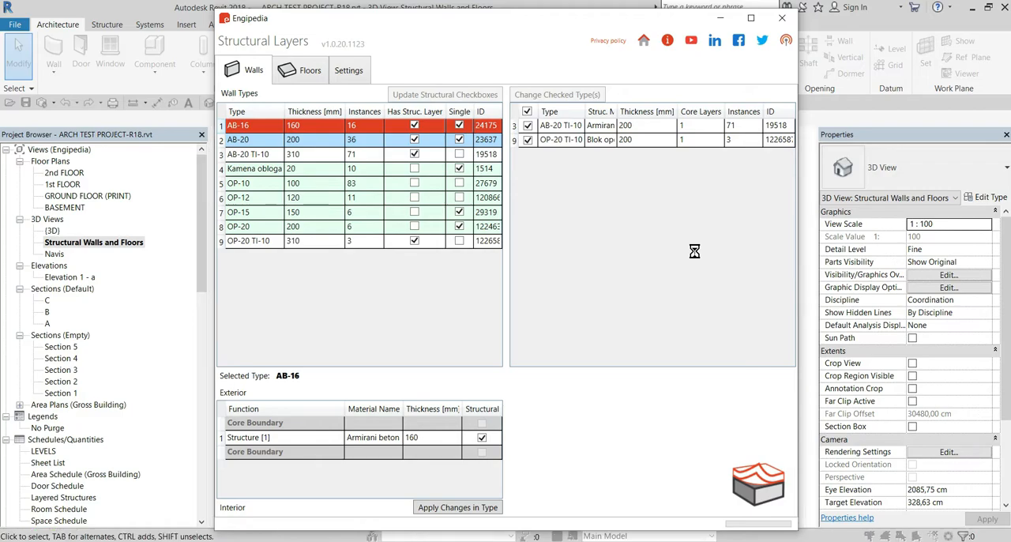
{"action": "left_click", "coordinate": [443, 95]}
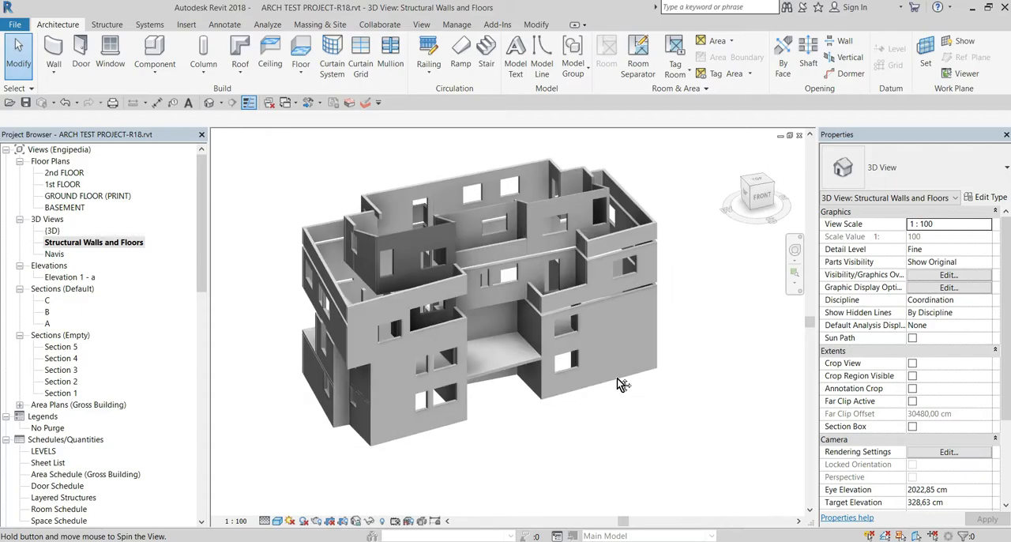
{"action": "left_click_drag", "start_coordinate": [620, 386], "coordinate": [351, 98]}
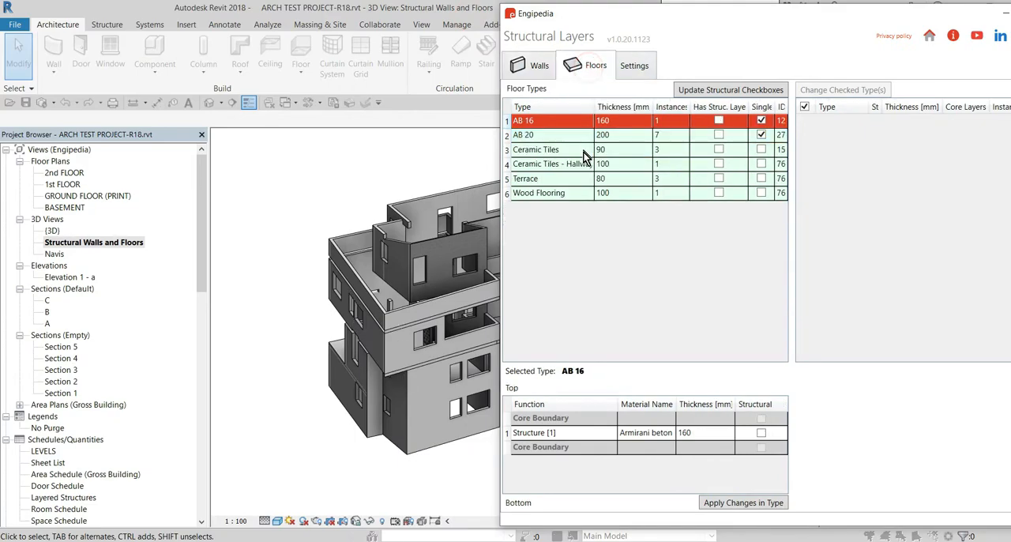
Flag the concrete layers of floor types AB 16 and AB 20 as structural and return to the 3D view
{"action": "left_click", "coordinate": [525, 179]}
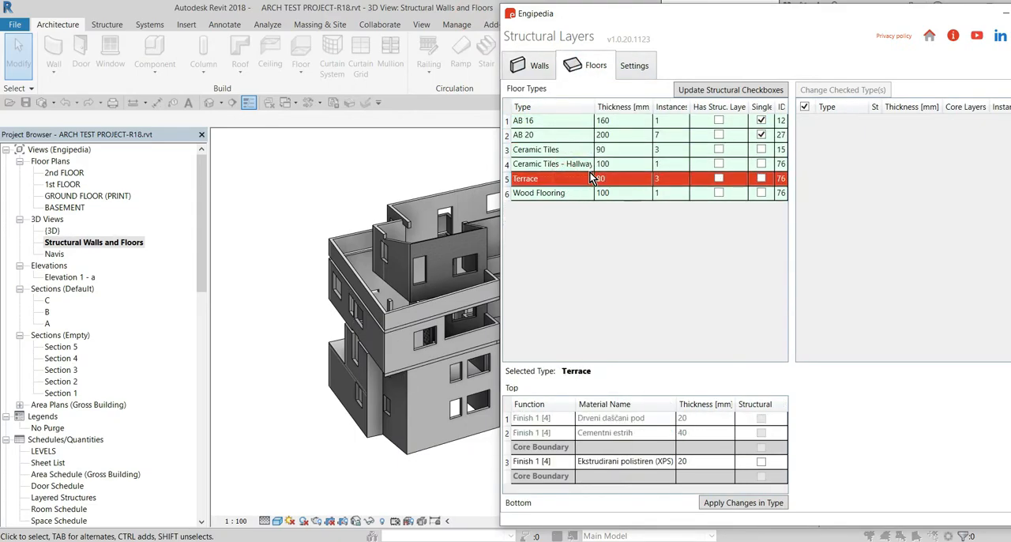
{"action": "left_click", "coordinate": [525, 120]}
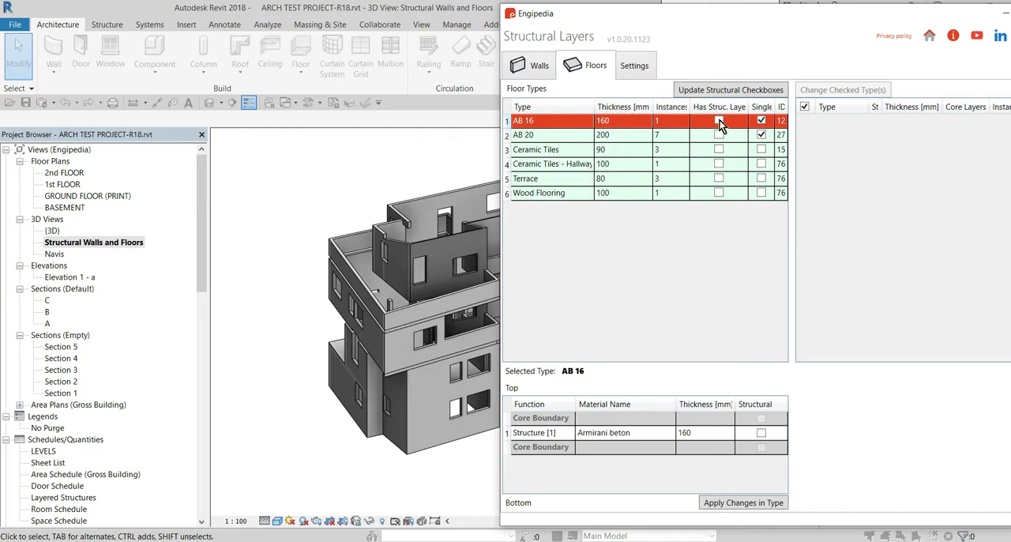
{"action": "left_click", "coordinate": [719, 121]}
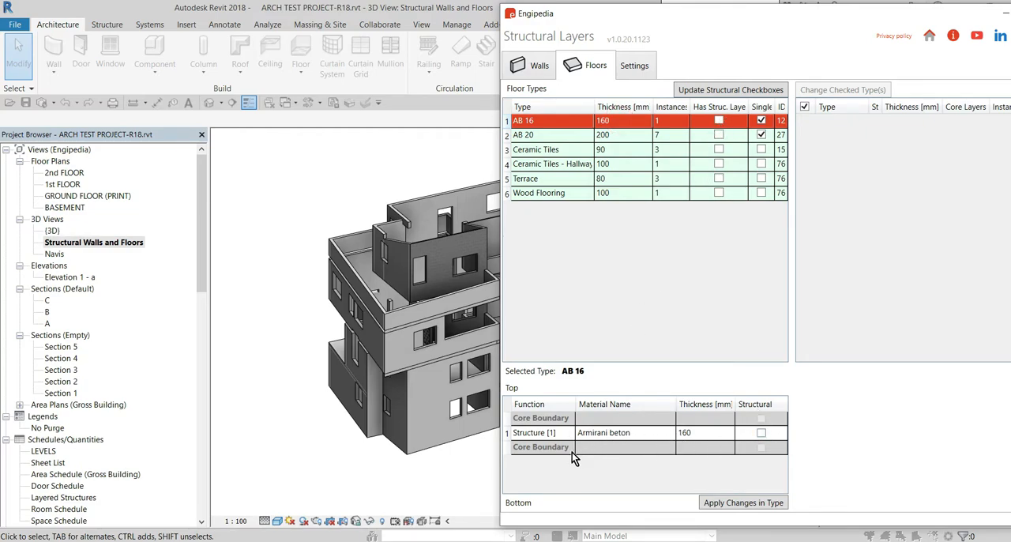
{"action": "left_click", "coordinate": [762, 433]}
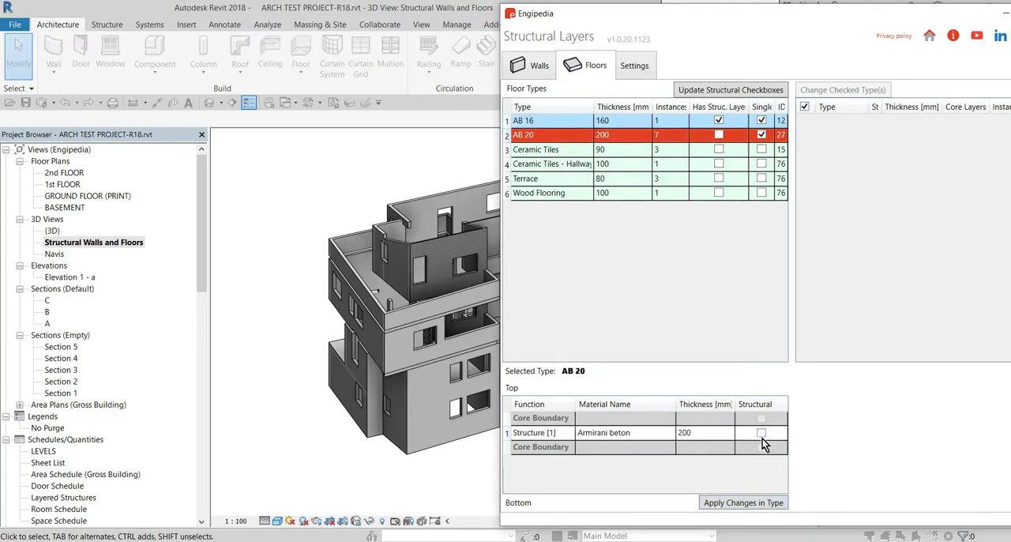
{"action": "left_click", "coordinate": [762, 433]}
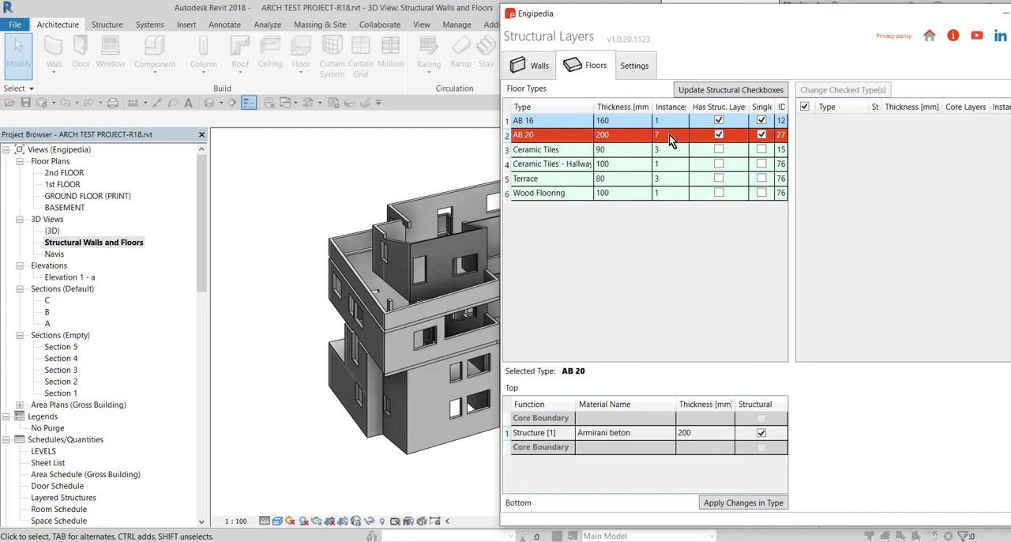
{"action": "mouse_move", "coordinate": [735, 25]}
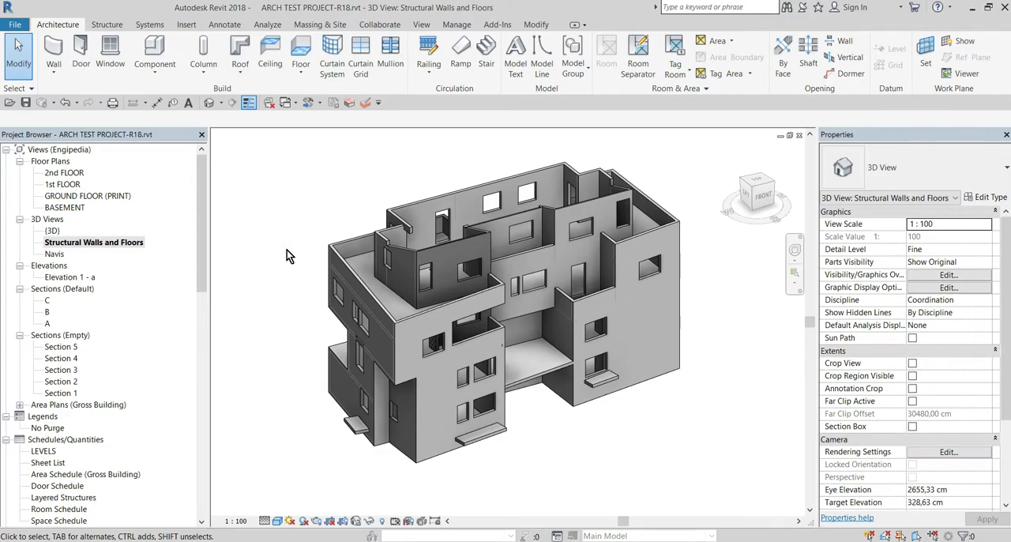
{"action": "double_click", "coordinate": [50, 231]}
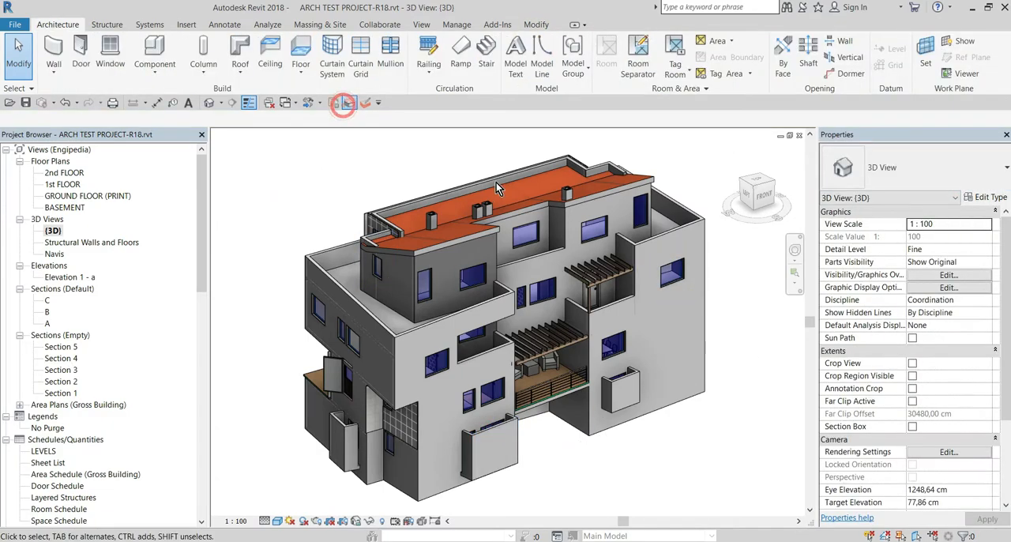
Update the structural checkboxes on the wall types in Structural Layers and close the add-in
{"action": "left_click", "coordinate": [341, 103]}
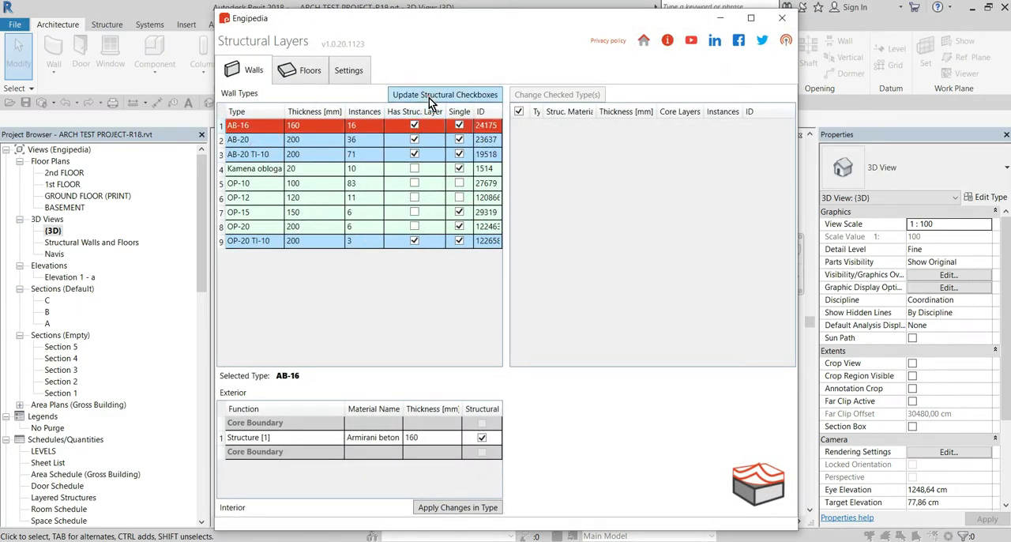
{"action": "left_click", "coordinate": [445, 95]}
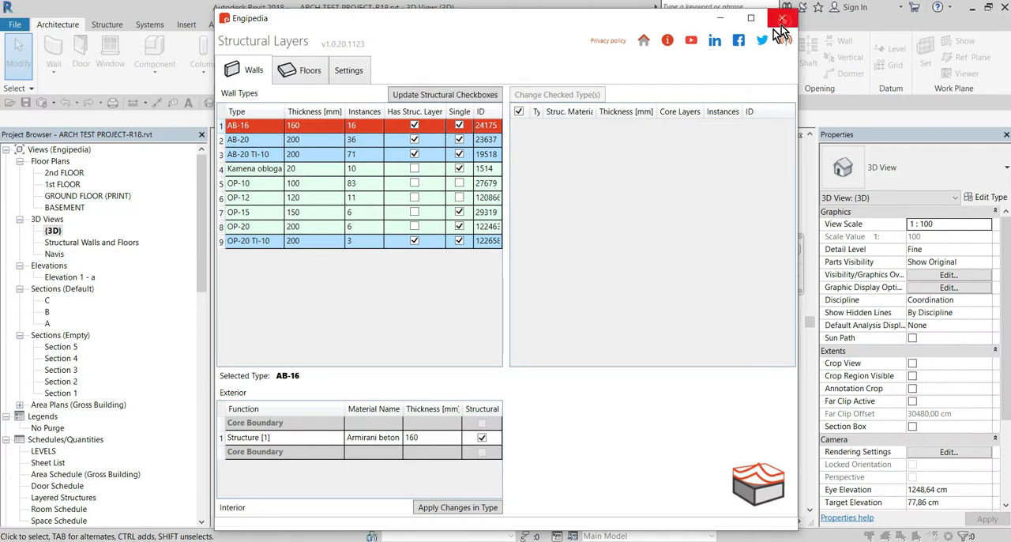
{"action": "left_click", "coordinate": [780, 19]}
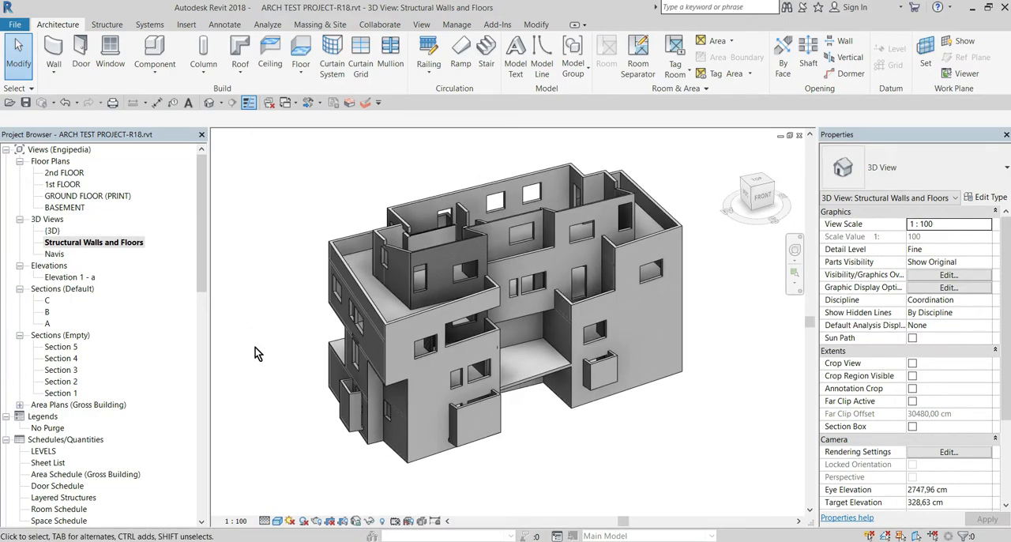
{"action": "mouse_move", "coordinate": [250, 262]}
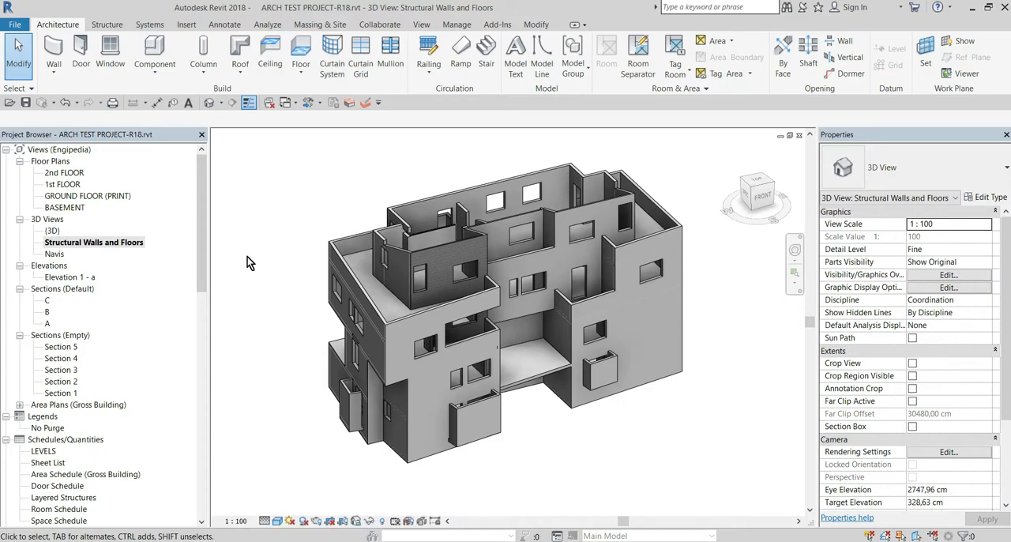
{"action": "left_click_drag", "start_coordinate": [269, 244], "coordinate": [290, 234]}
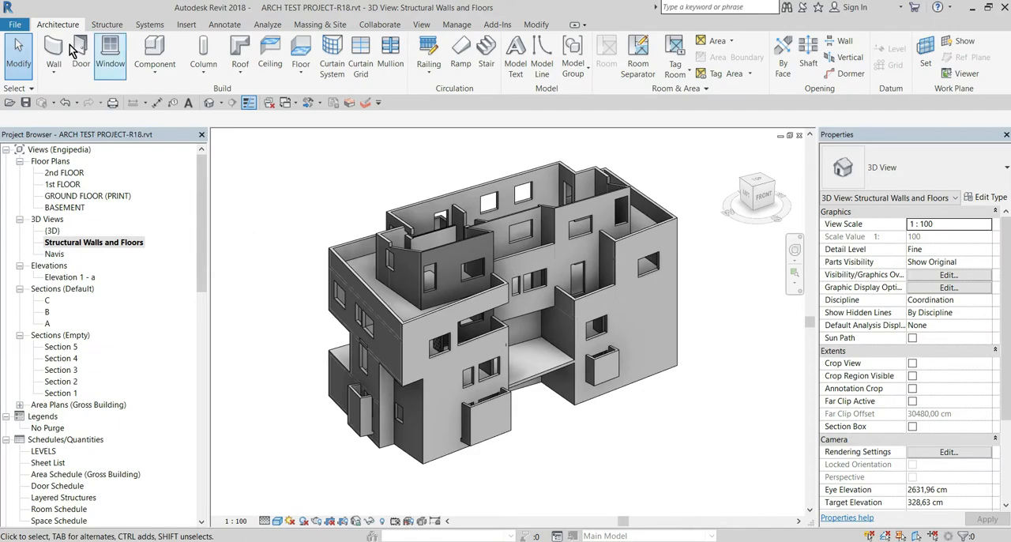
Save the model as a new project named STRUC TEST PROJECT-R18.rvt
{"action": "left_click", "coordinate": [14, 24]}
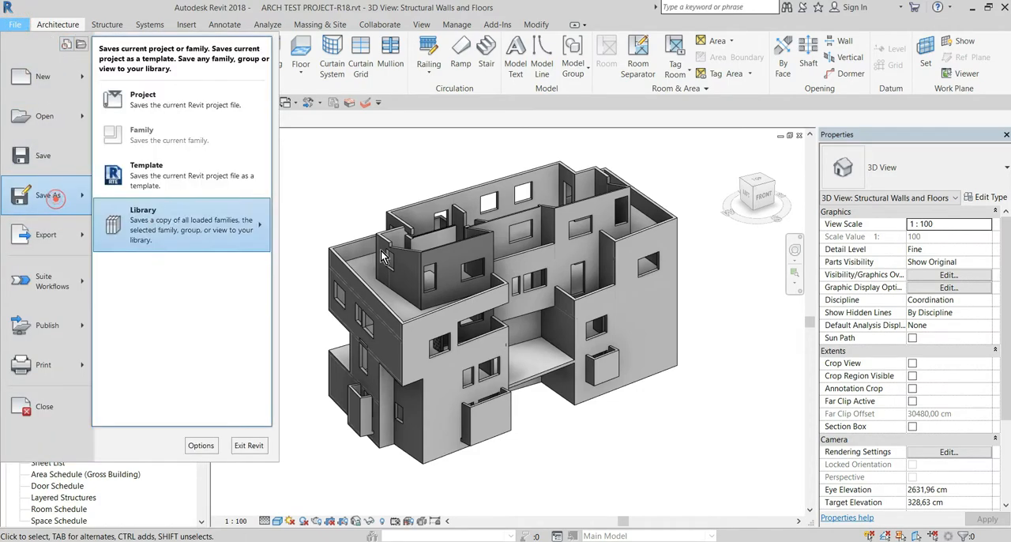
{"action": "left_click", "coordinate": [142, 98]}
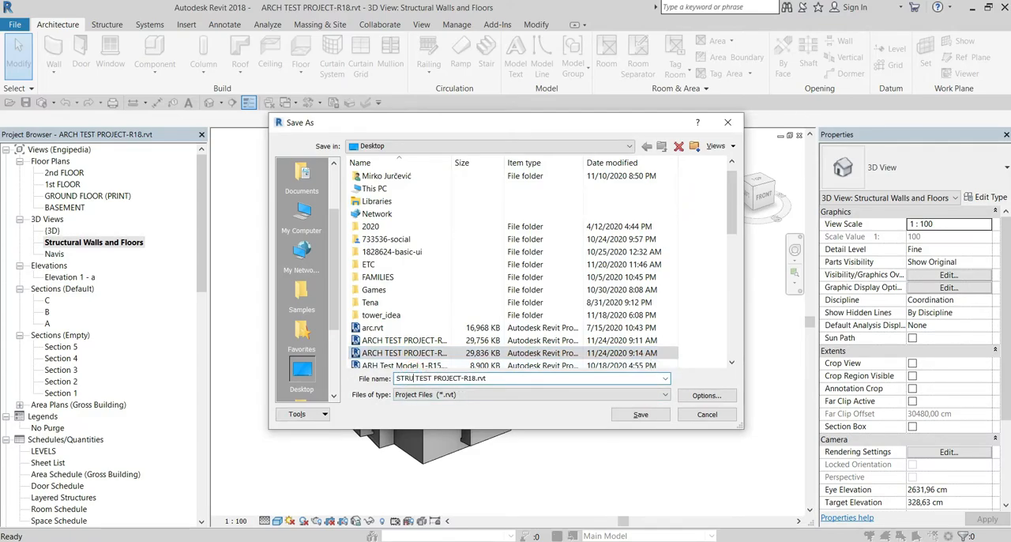
{"action": "left_click", "coordinate": [640, 414]}
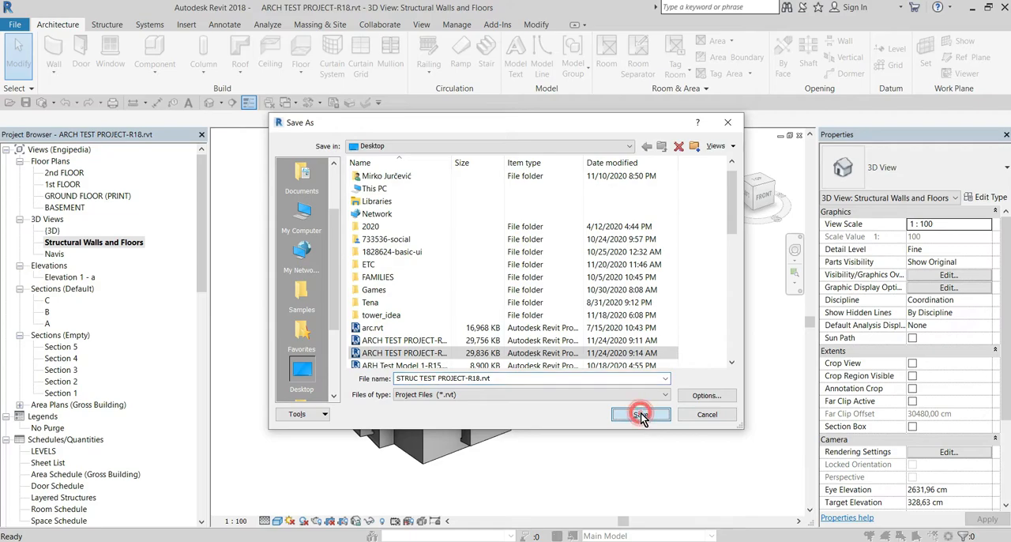
{"action": "left_click", "coordinate": [641, 414]}
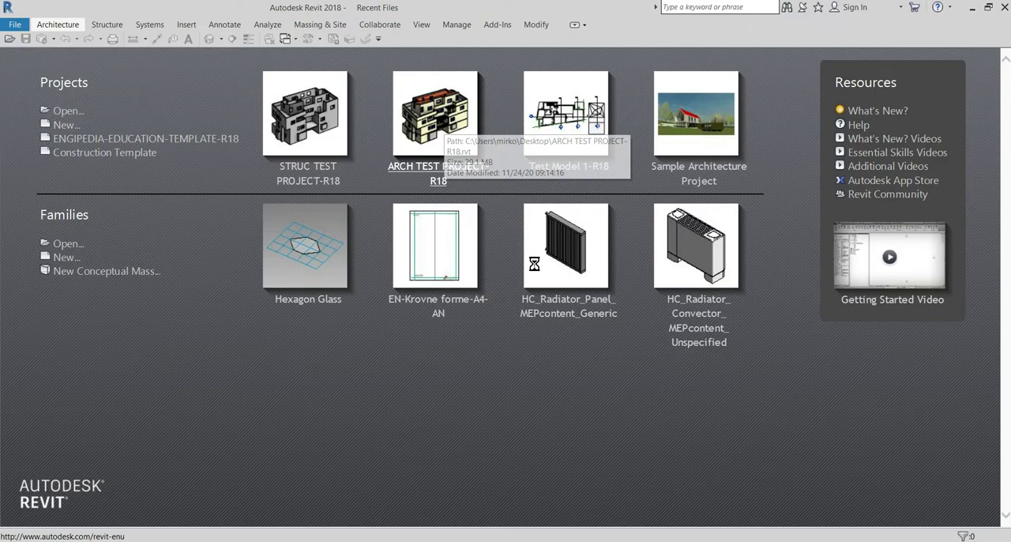
Reopen ARCH TEST PROJECT-R18 from Recent Files, ignoring the missing references
{"action": "left_click", "coordinate": [438, 114]}
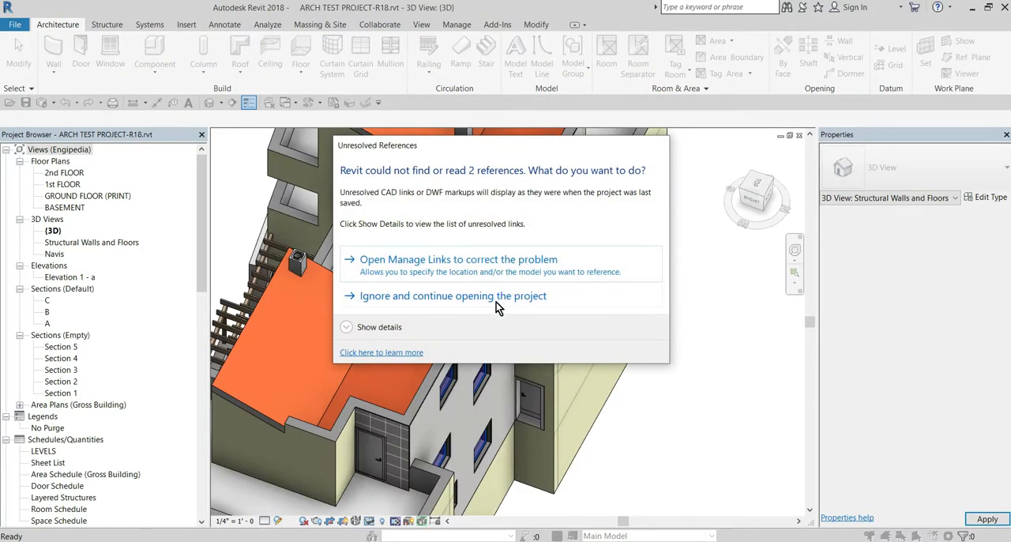
{"action": "left_click", "coordinate": [452, 295]}
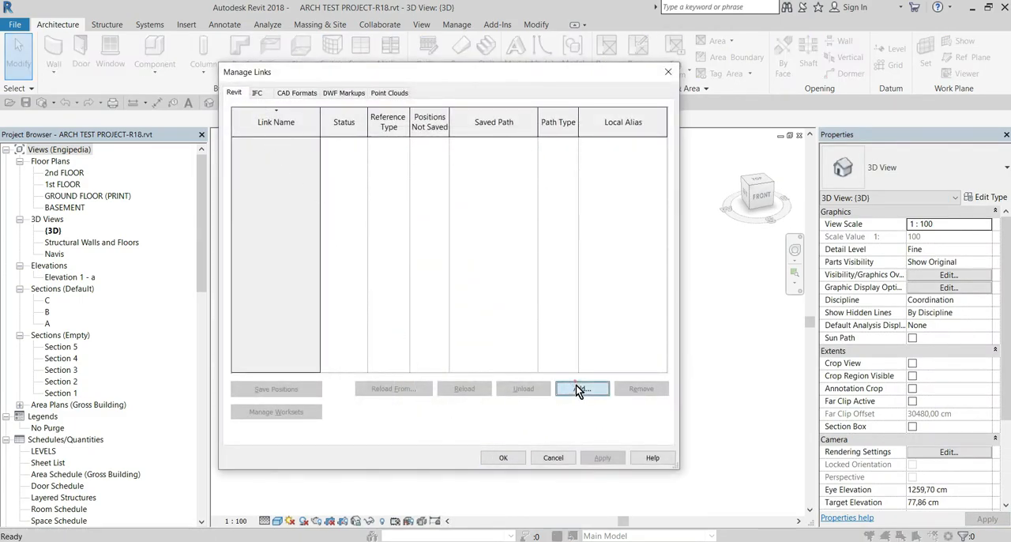
{"action": "mouse_move", "coordinate": [576, 403]}
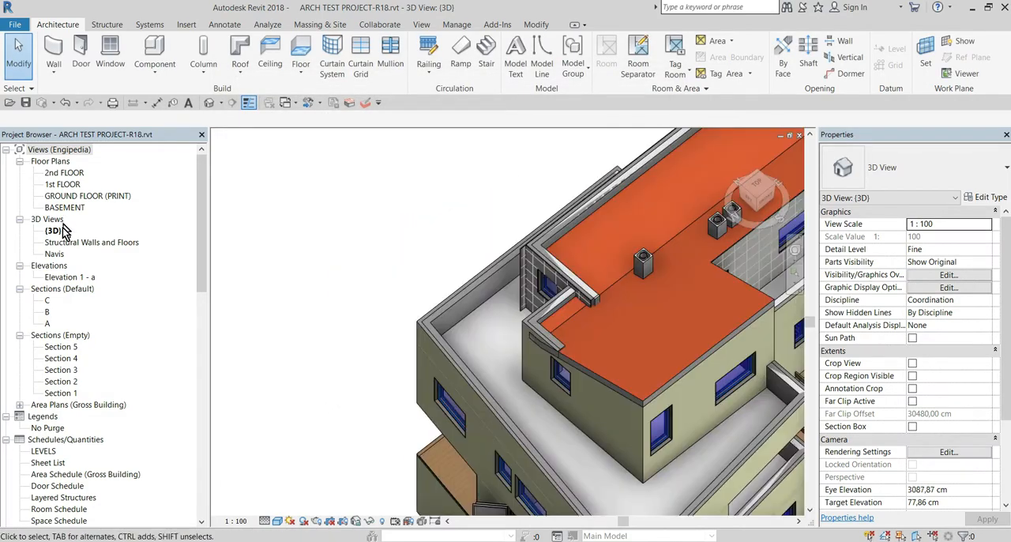
Show the GROUND FLOOR (PRINT) plan and bring up its Visibility/Graphic Overrides
{"action": "left_click", "coordinate": [87, 196]}
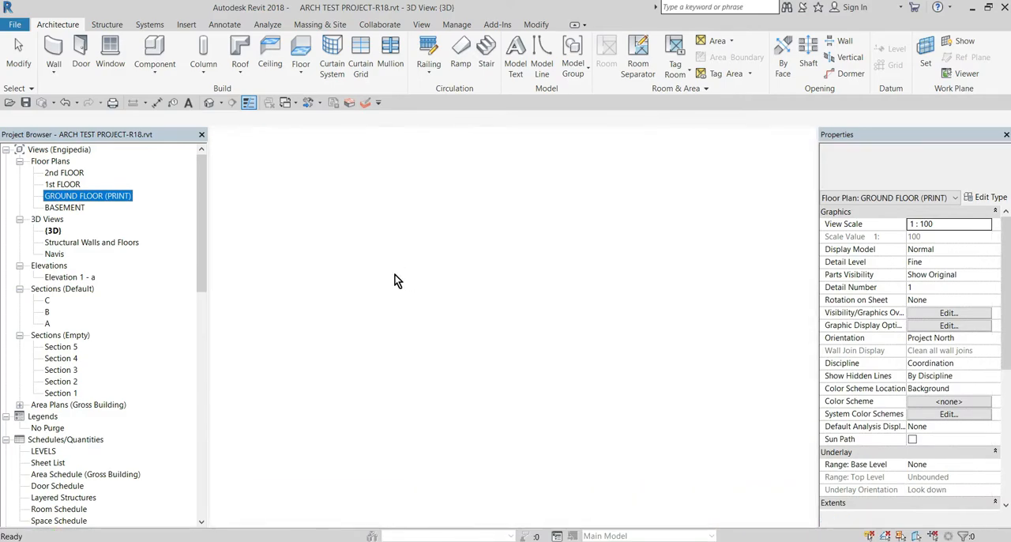
{"action": "double_click", "coordinate": [87, 196]}
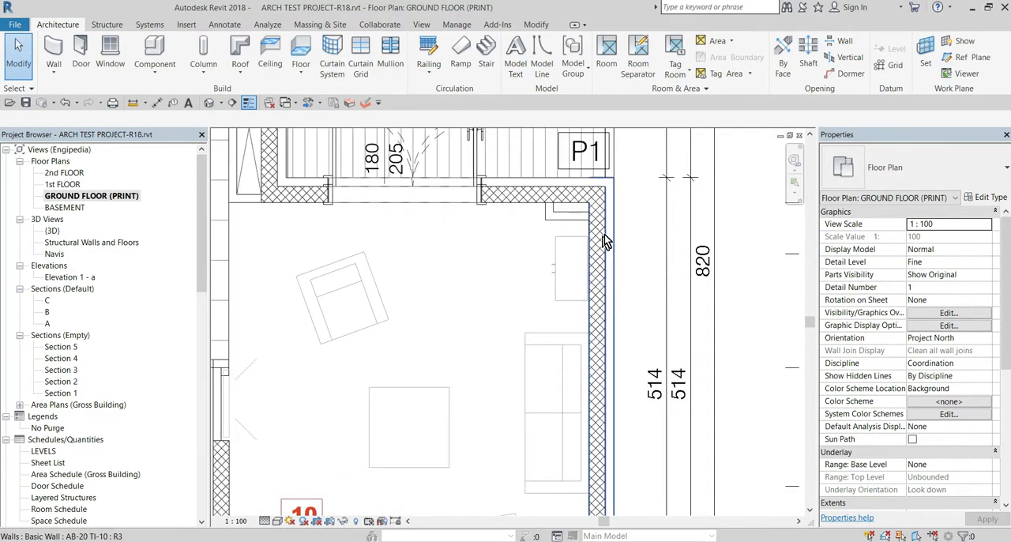
{"action": "left_click", "coordinate": [948, 313]}
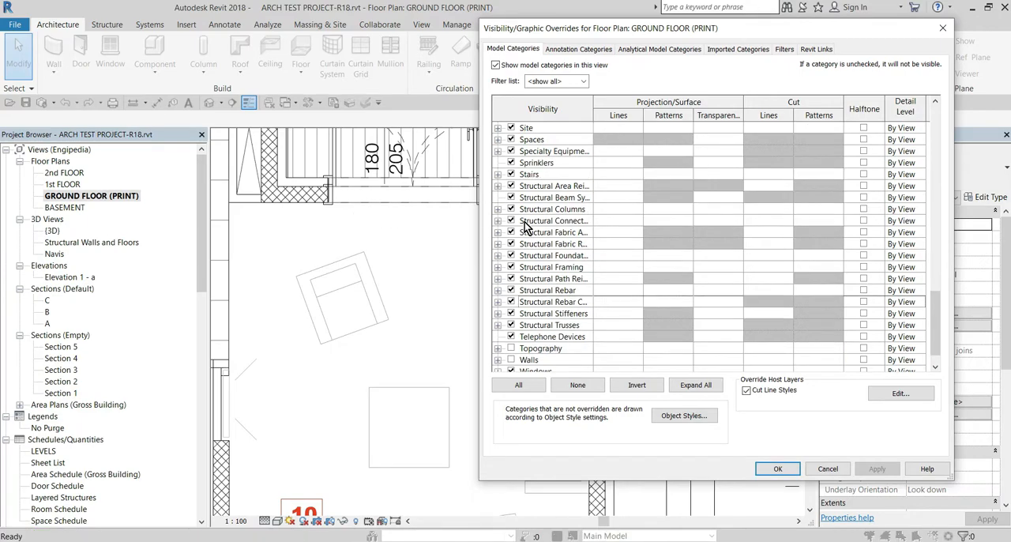
Switch the STRUC TEST PROJECT link to Custom display by a linked view and review its Model Categories
{"action": "left_click", "coordinate": [815, 48]}
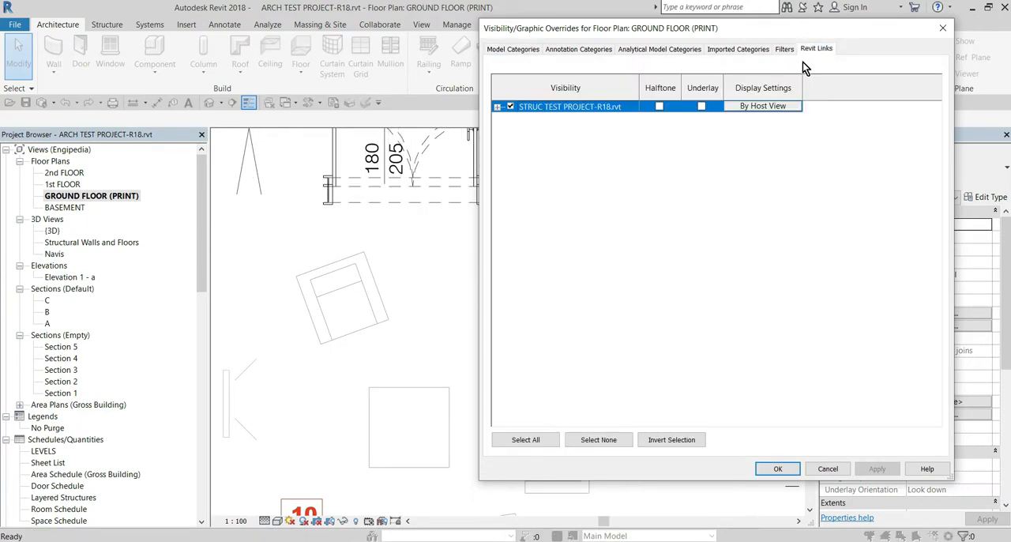
{"action": "left_click", "coordinate": [762, 106]}
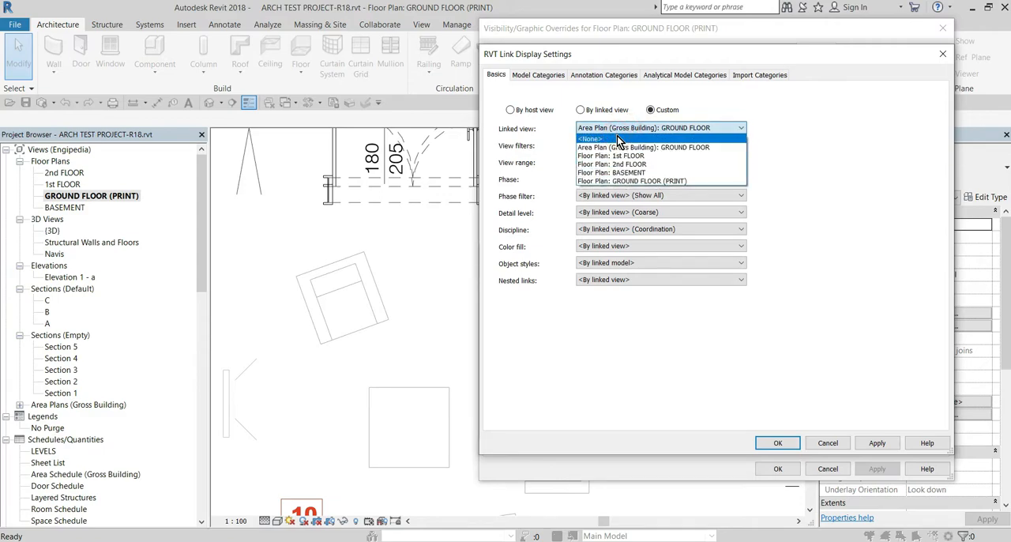
{"action": "left_click", "coordinate": [537, 75]}
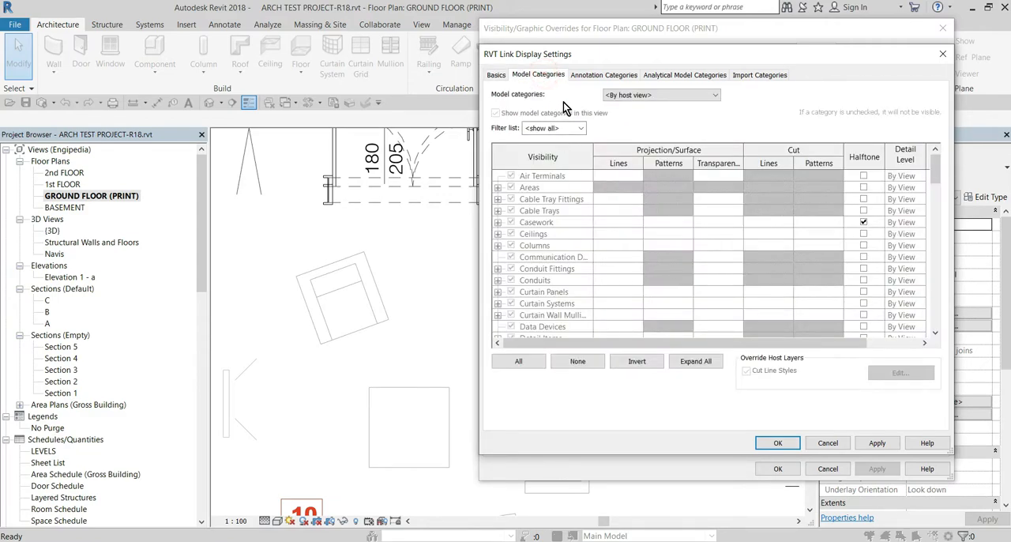
{"action": "left_click", "coordinate": [518, 360]}
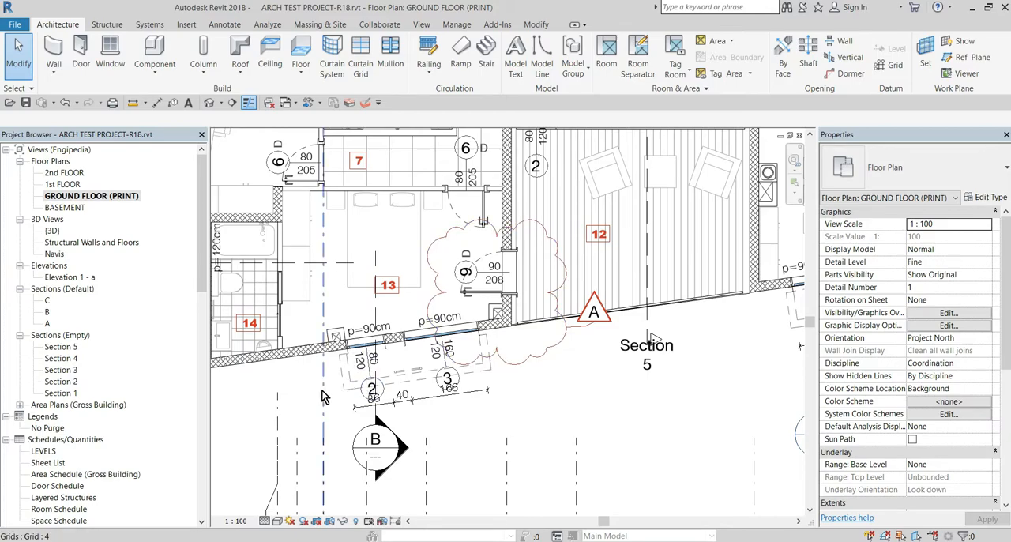
From the 3D view, switch to Section A and bring up its Visibility/Graphics overrides
{"action": "double_click", "coordinate": [52, 231]}
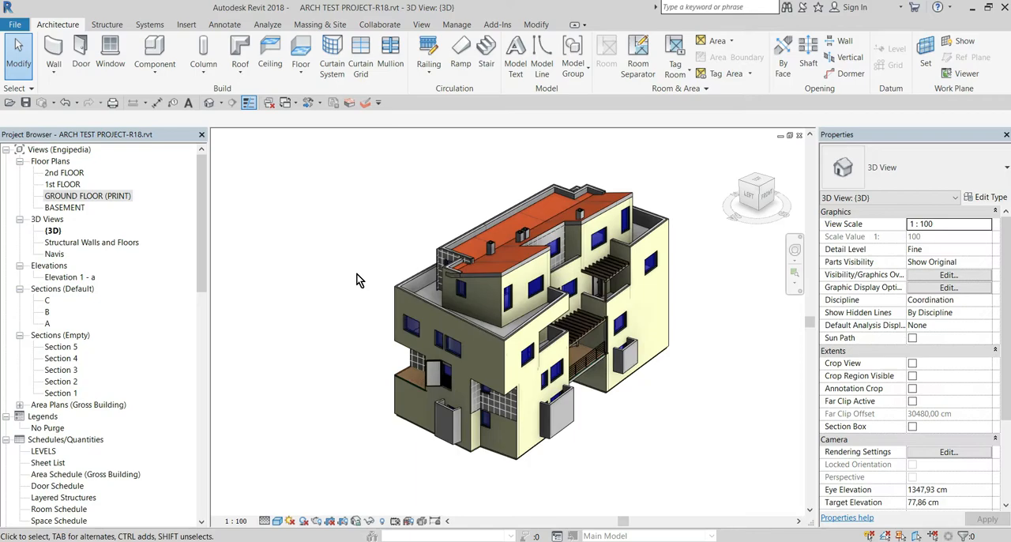
{"action": "left_click", "coordinate": [48, 322]}
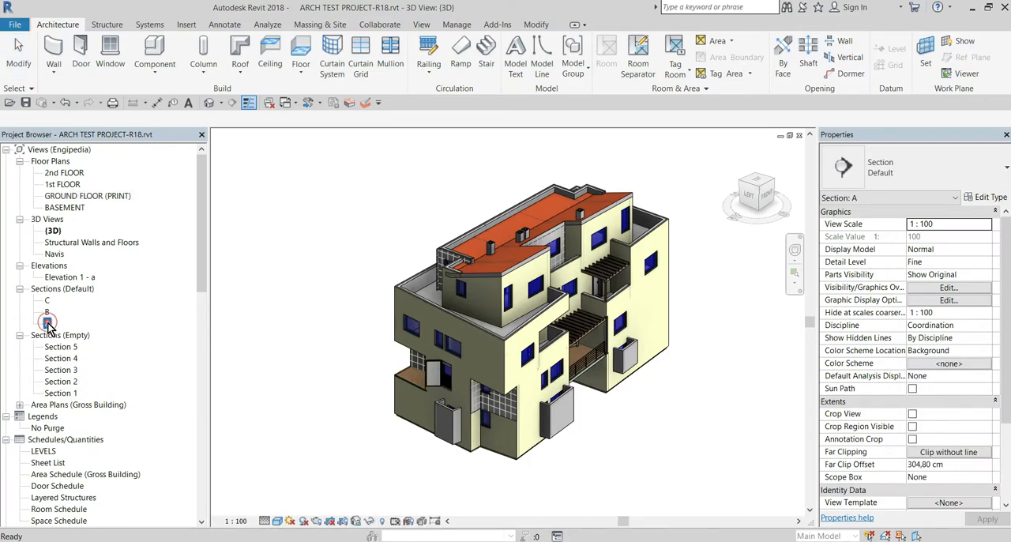
{"action": "double_click", "coordinate": [48, 322]}
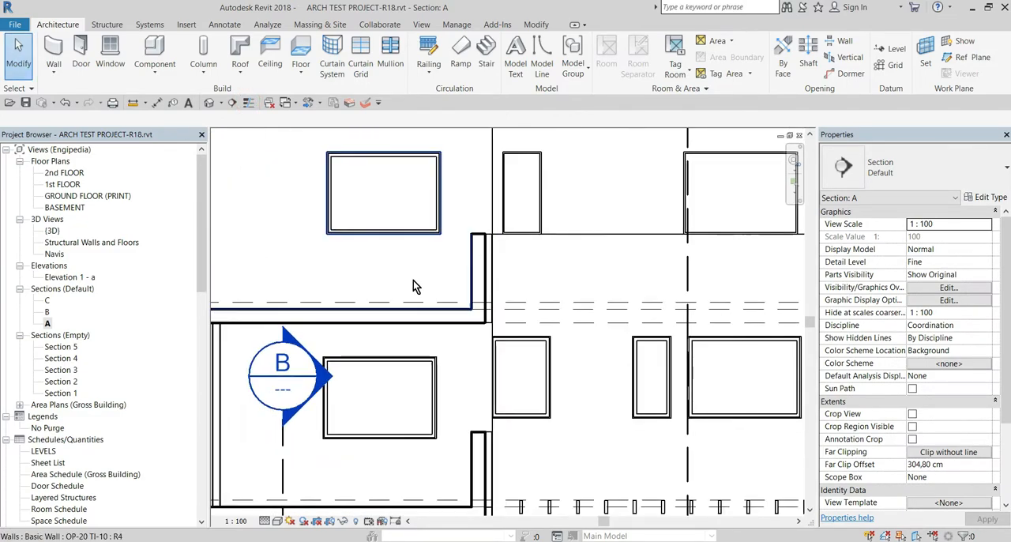
{"action": "left_click", "coordinate": [947, 288]}
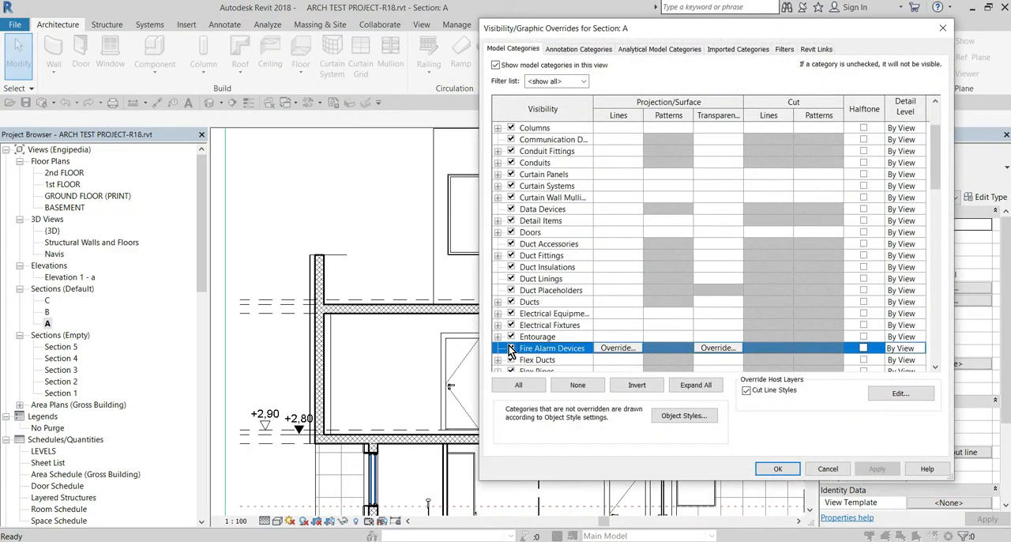
Set the structural link in Section A to Custom and turn on Floors in its Model Categories
{"action": "scroll", "scroll_direction": "down", "scroll_amount": 3}
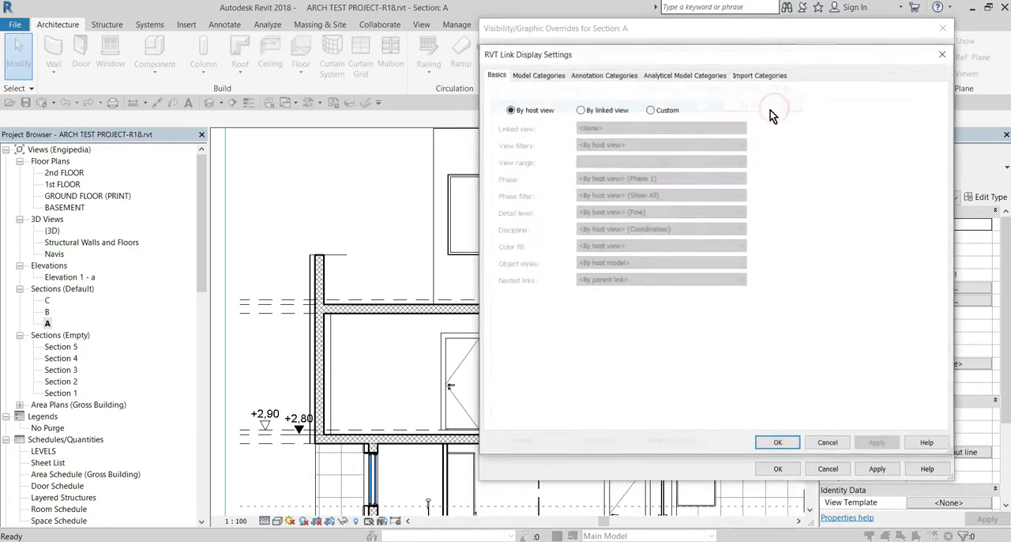
{"action": "left_click", "coordinate": [538, 76]}
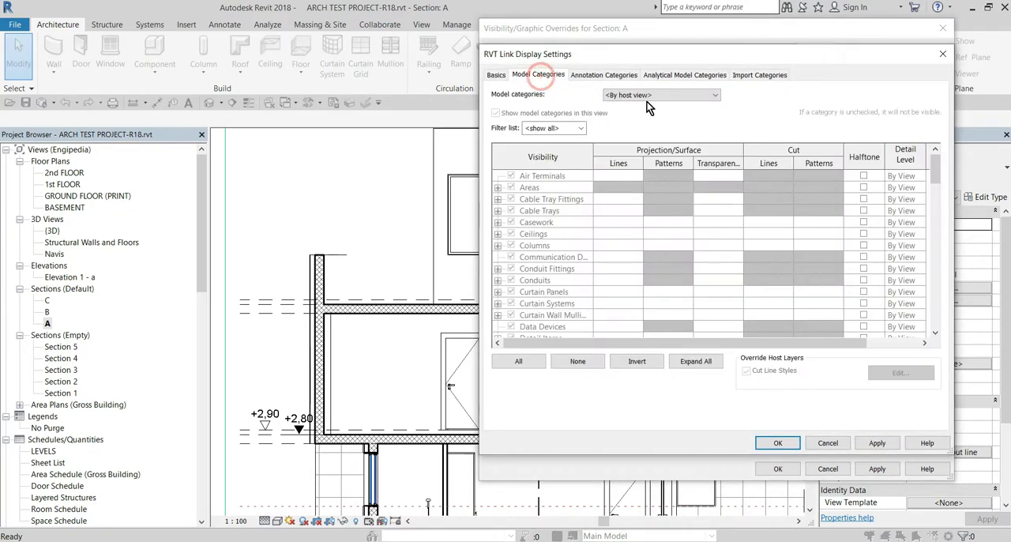
{"action": "left_click", "coordinate": [518, 360]}
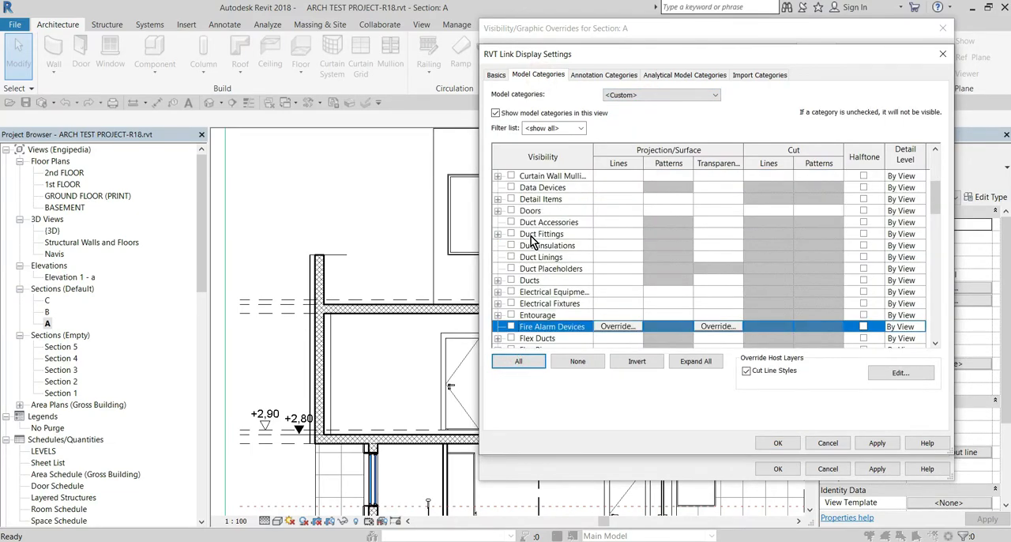
{"action": "scroll", "scroll_direction": "down", "scroll_amount": 3}
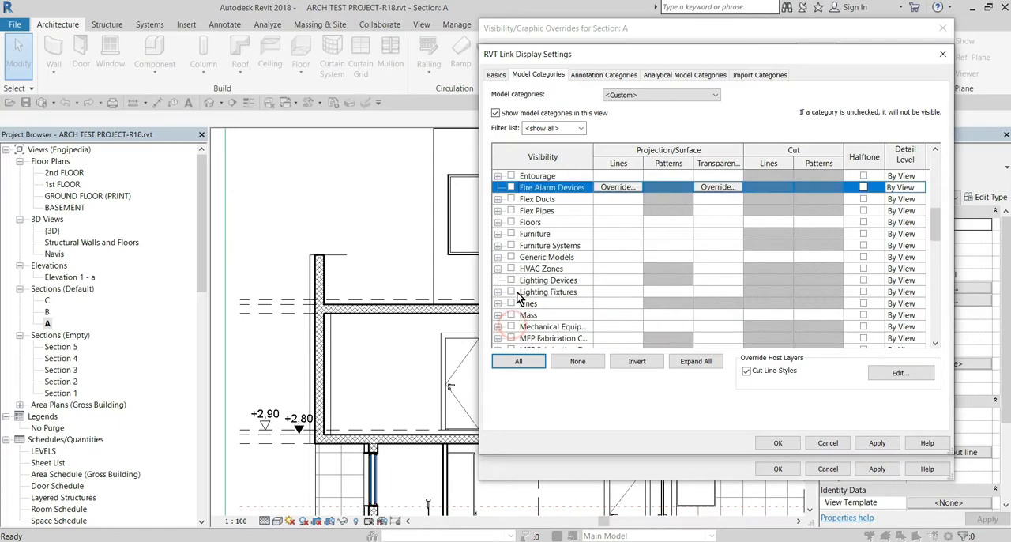
{"action": "left_click", "coordinate": [511, 221]}
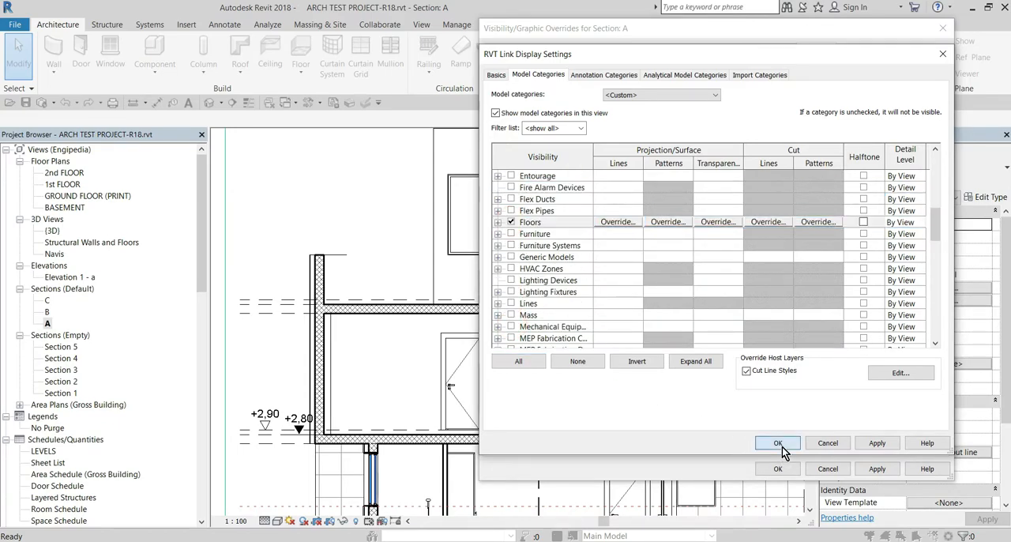
{"action": "left_click", "coordinate": [778, 442]}
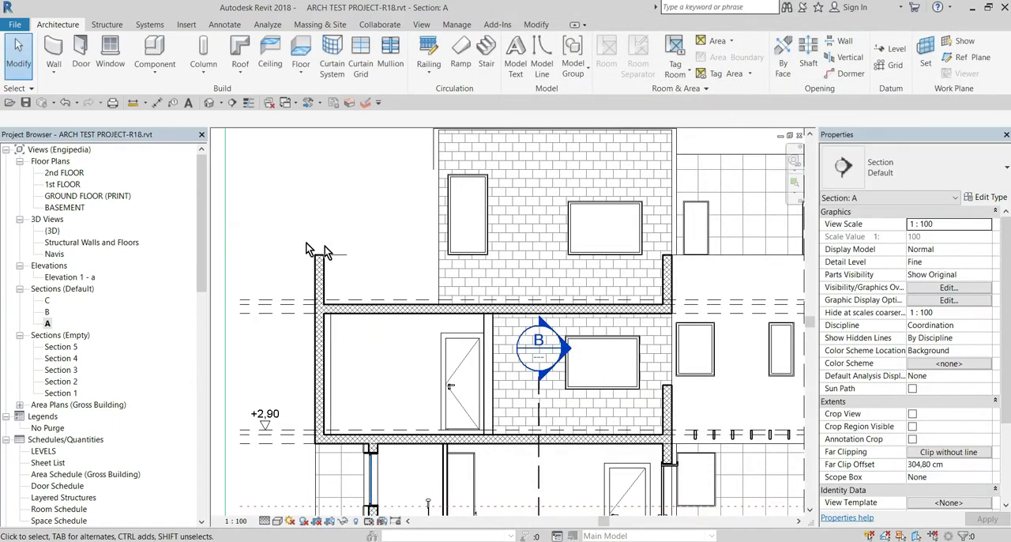